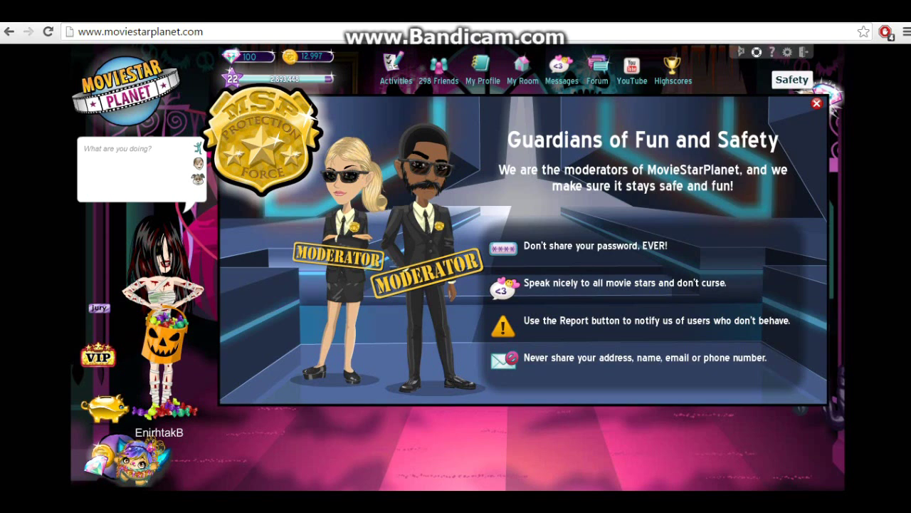
Show the Safety help section and its list of site rules.
left_click(817, 102)
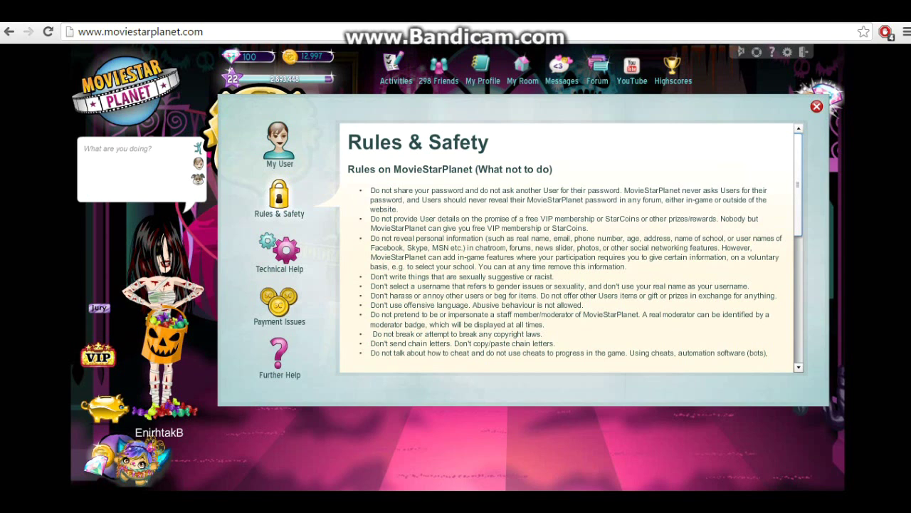
scroll("down", 3)
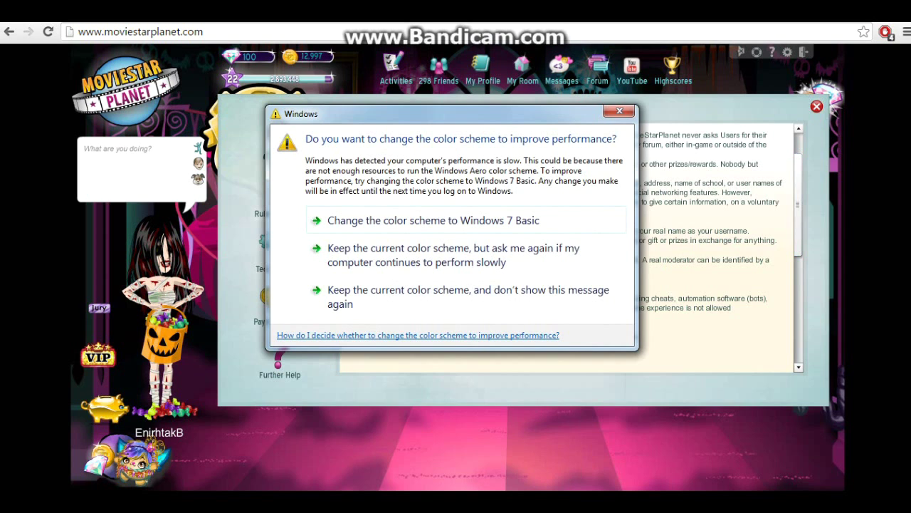
Close the Windows prompt, keeping the current colour scheme.
left_click(618, 111)
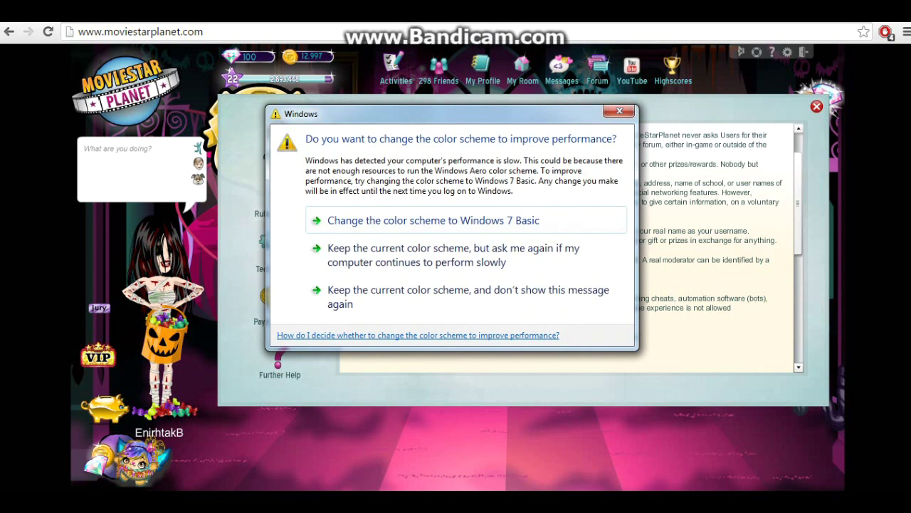
left_click(618, 112)
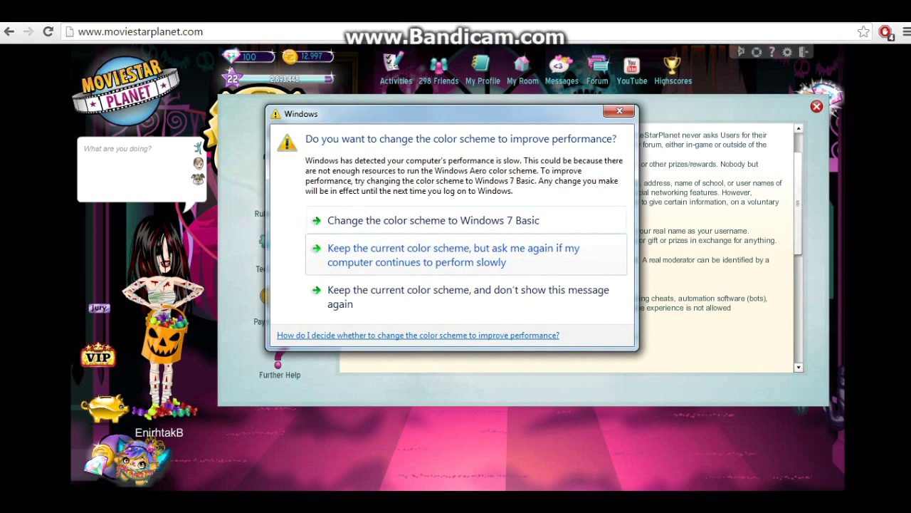
left_click(618, 111)
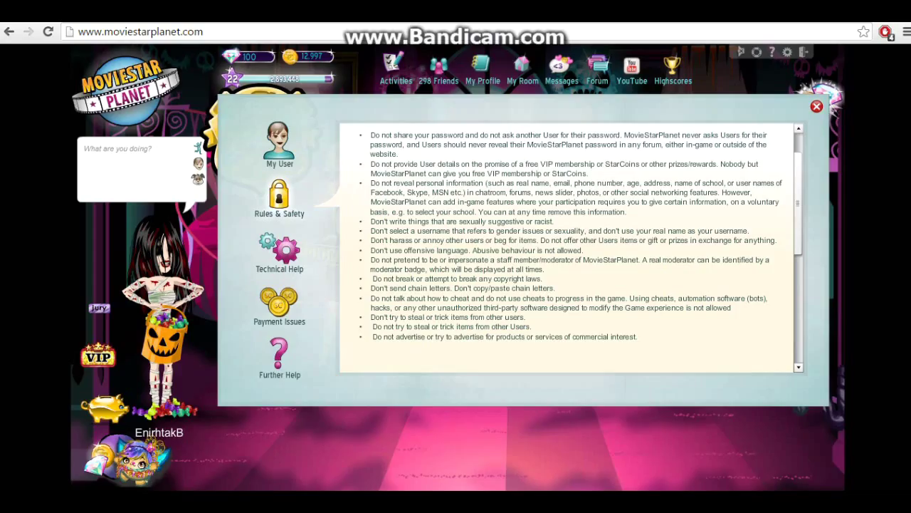
Scroll further down the Rules & Safety list toward the My User section.
scroll("down", 3)
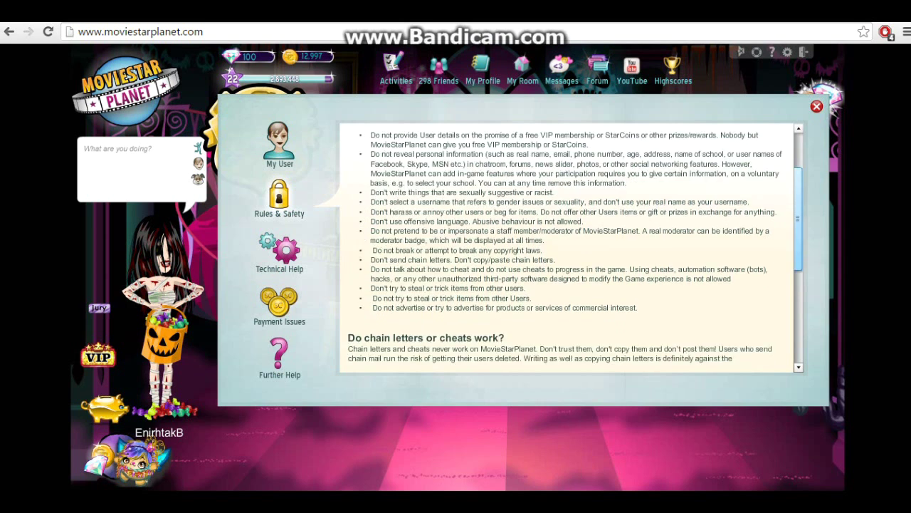
scroll("down", 3)
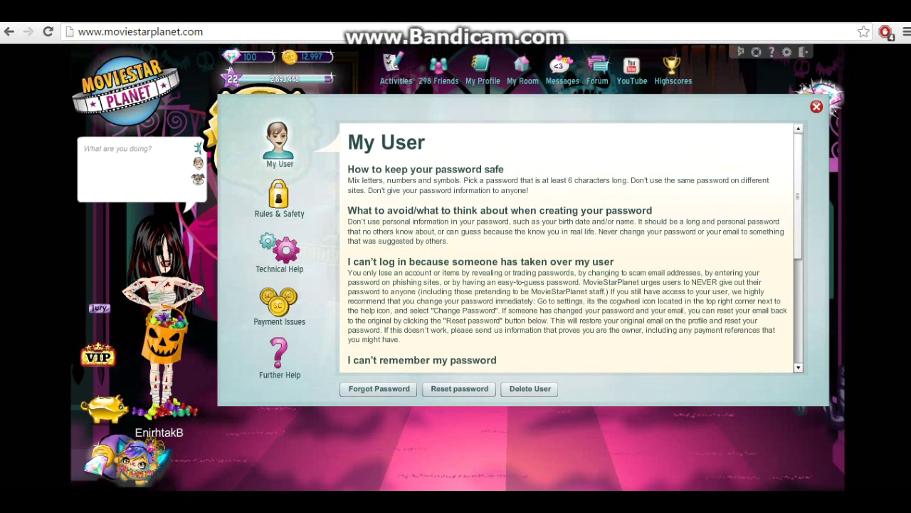
Browse the Payment Issues section, then the Further Help section.
left_click(279, 306)
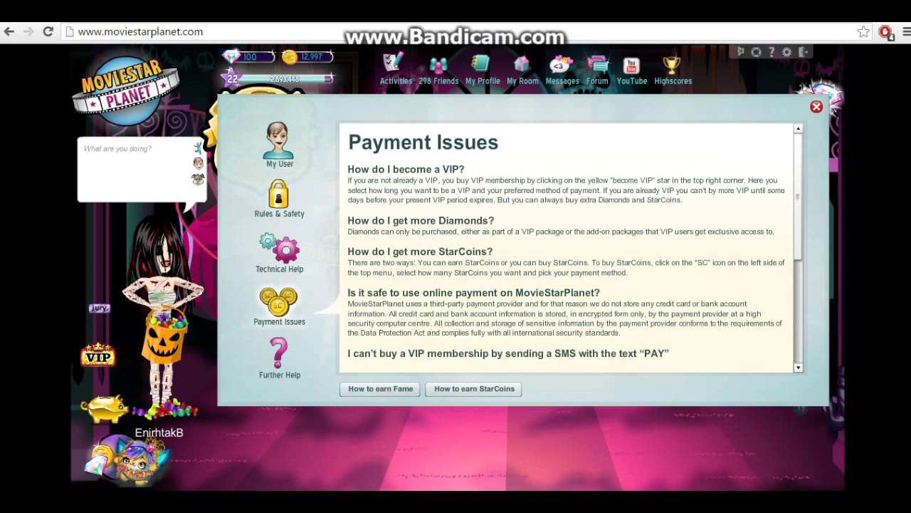
scroll("down", 3)
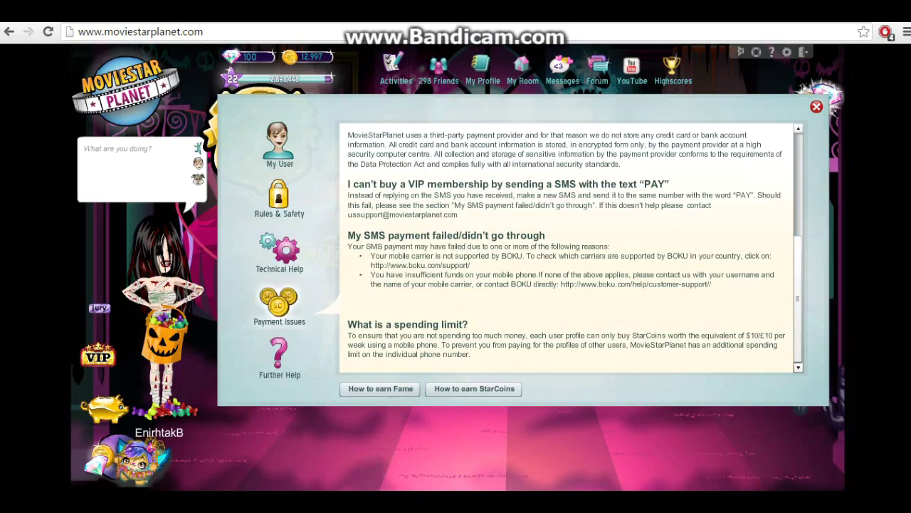
left_click(279, 359)
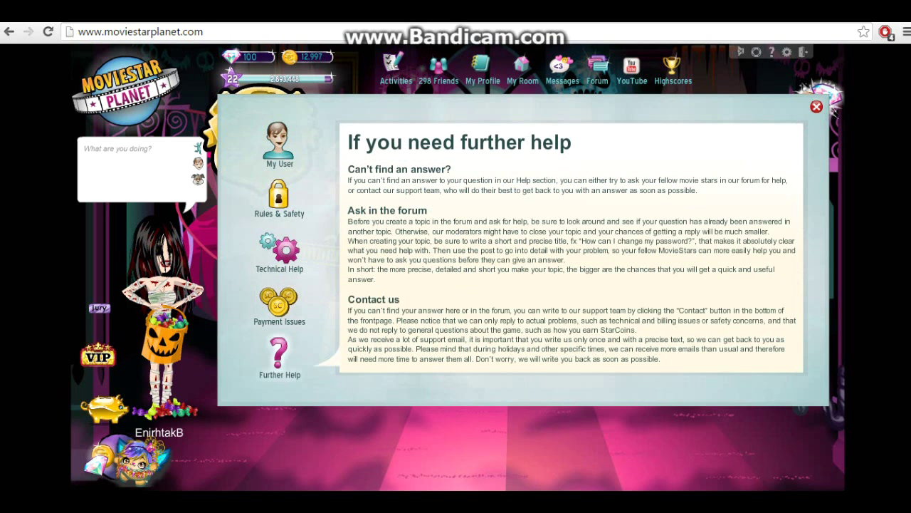
Return to Rules & Safety and scroll to chain letters, blocking and reporting topics.
left_click(279, 196)
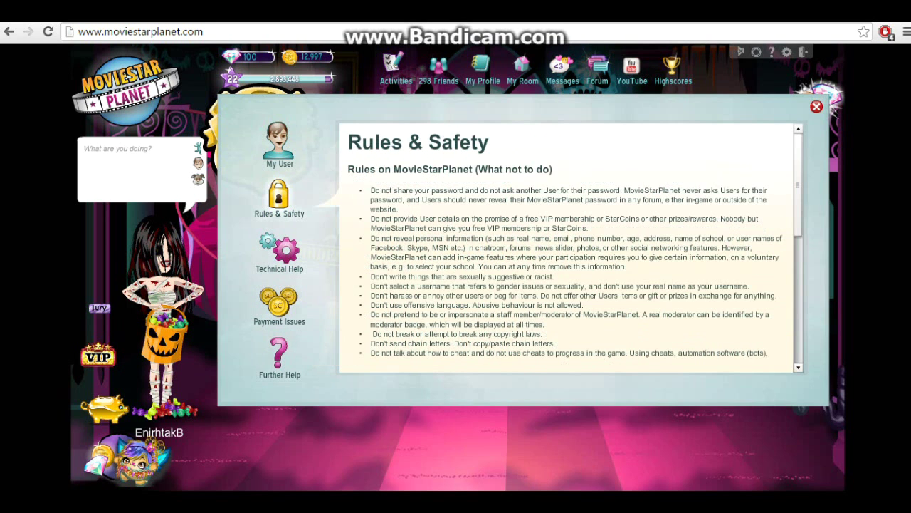
scroll("down", 3)
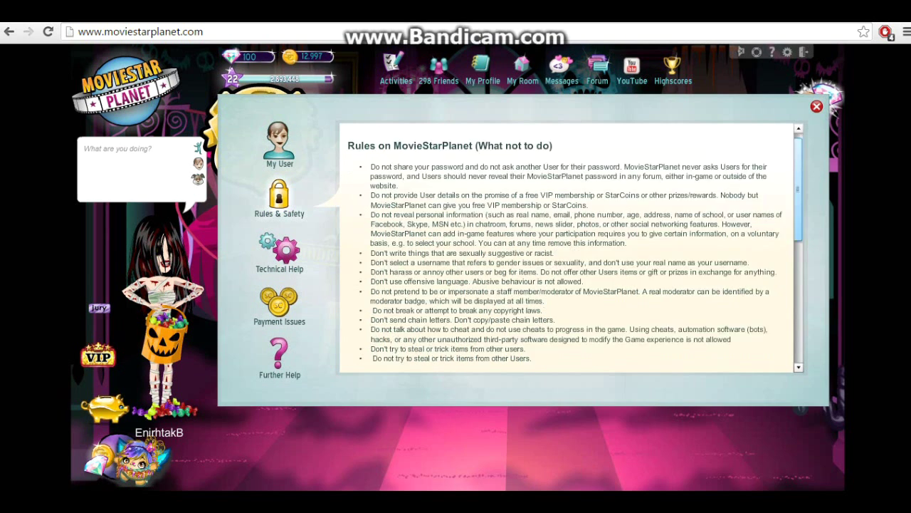
scroll("down", 3)
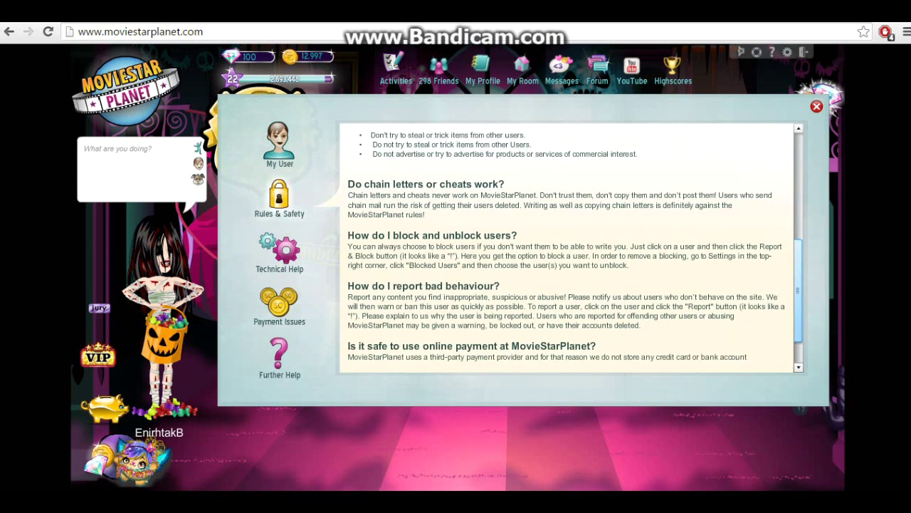
scroll("down", 3)
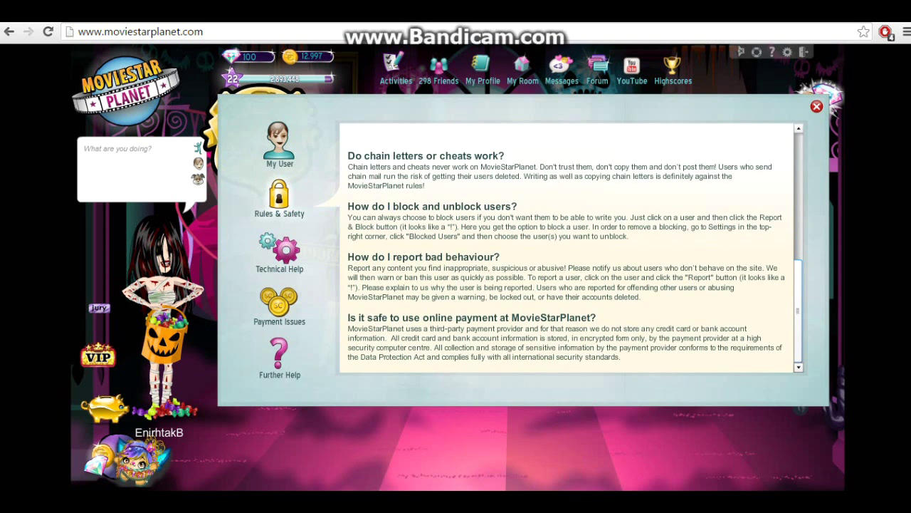